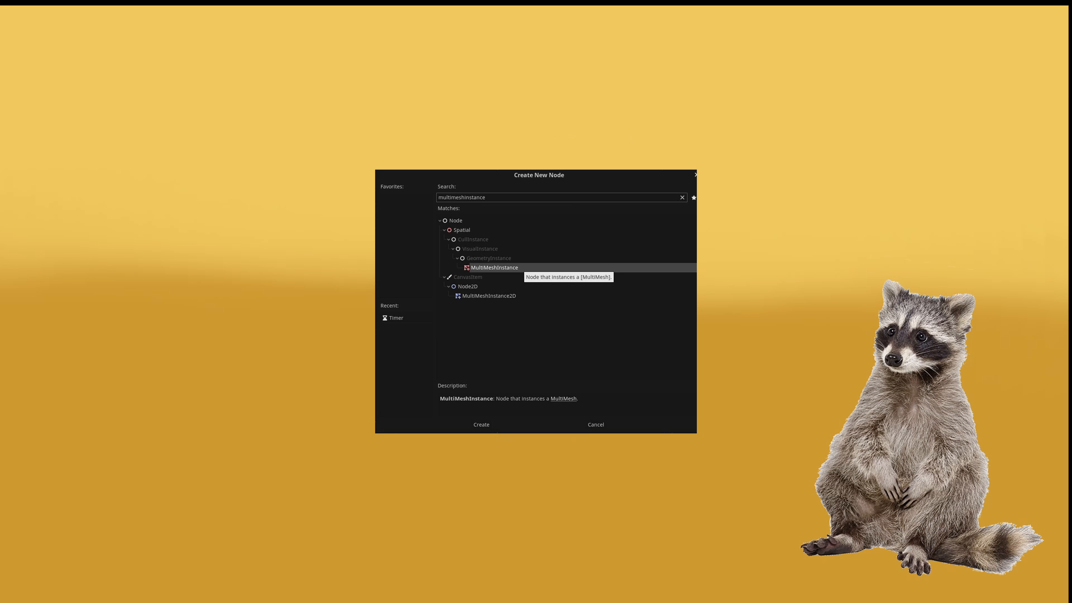
# Add a MultiMeshInstance and populate the MeshInstance surface with 10000 grass_triangle blades at scale 0.3.
pyautogui.click(480, 425)
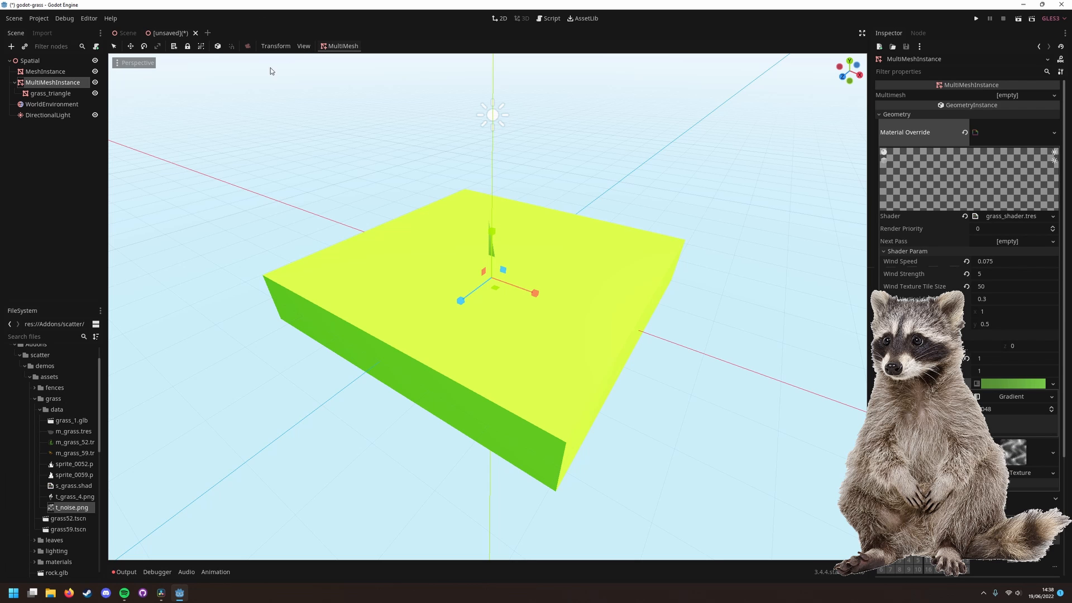
pyautogui.click(342, 46)
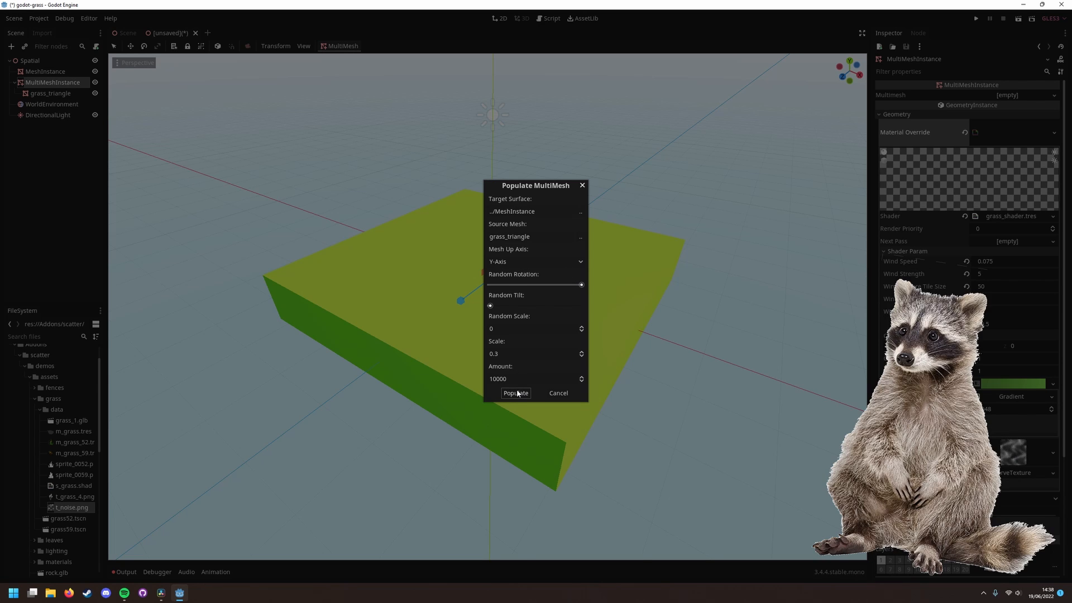
pyautogui.click(533, 379)
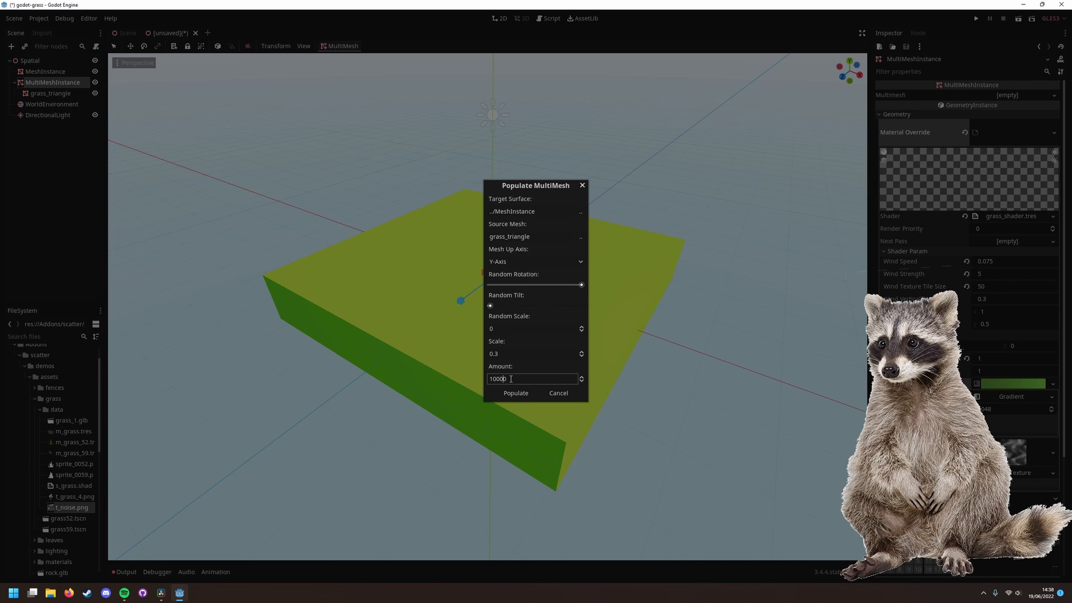
pyautogui.click(516, 392)
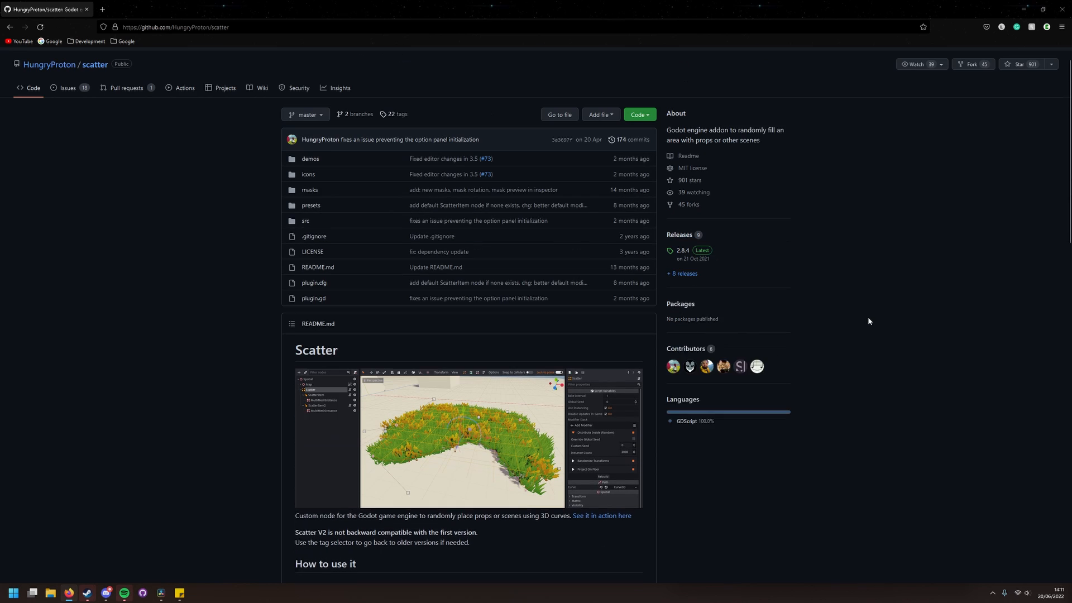
# Scroll the scatter README down through its usage, installation and troubleshooting sections.
pyautogui.scroll(-3)
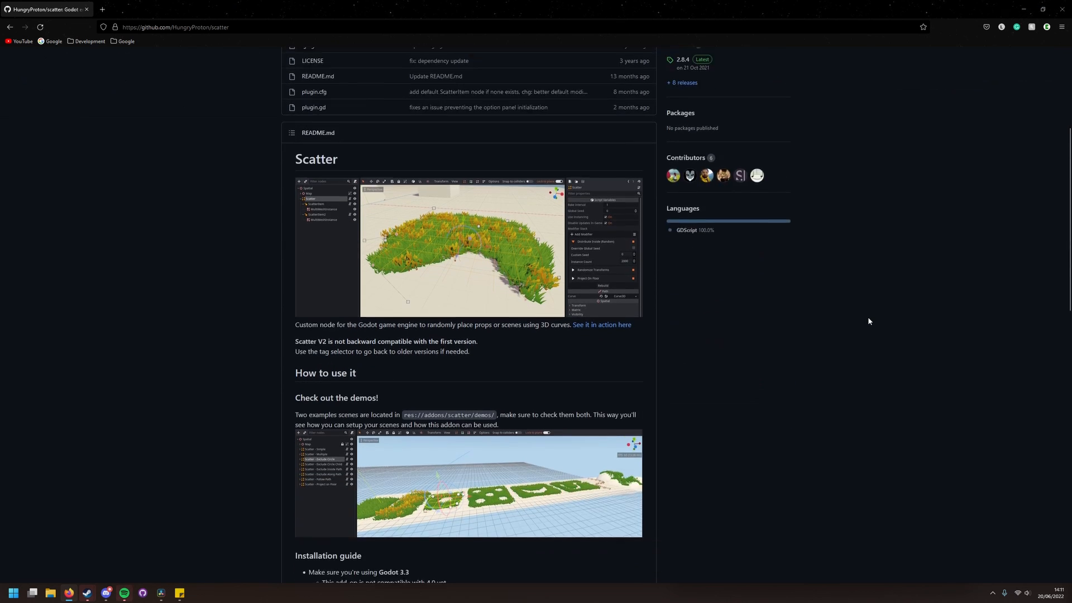
pyautogui.scroll(-3)
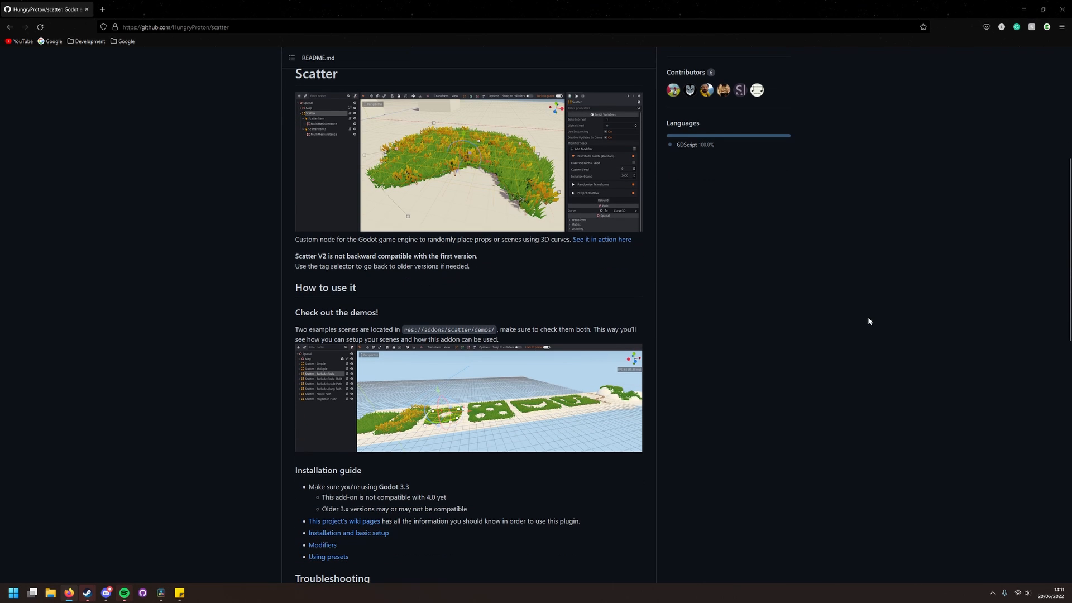
pyautogui.scroll(-3)
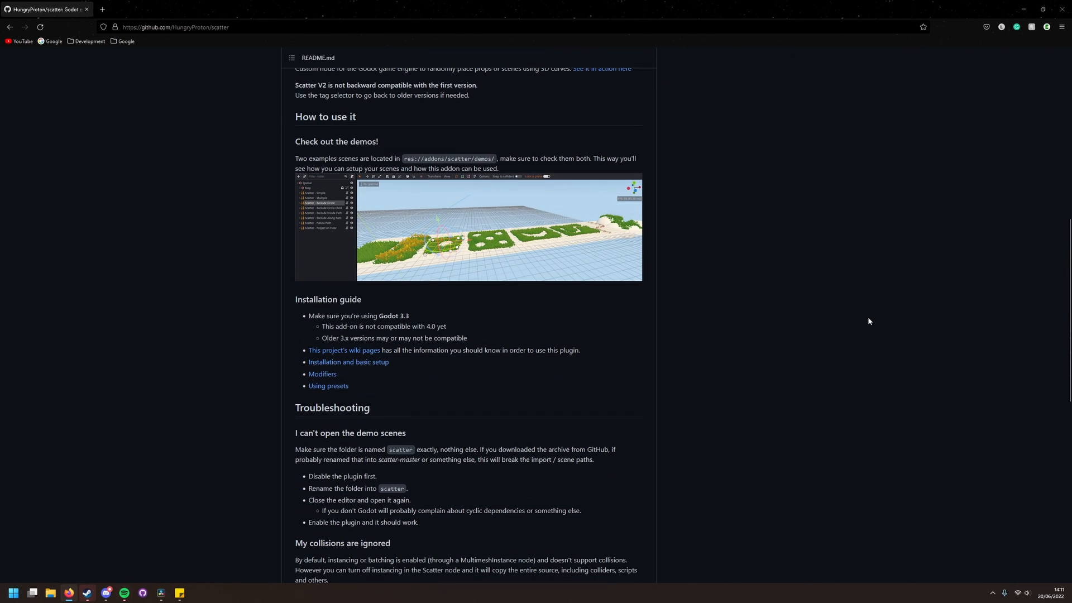
pyautogui.scroll(-3)
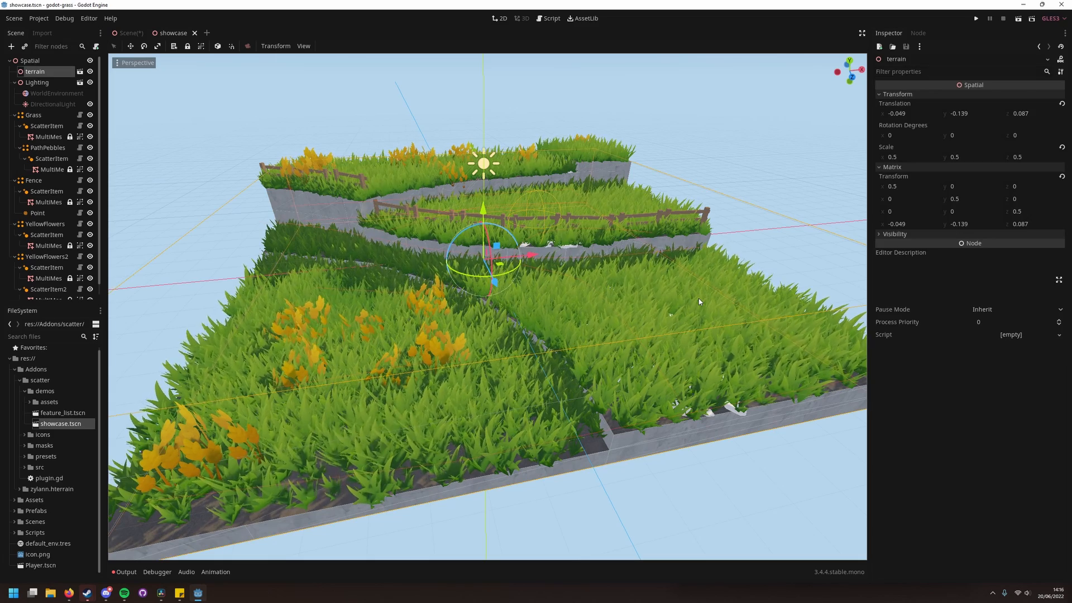
# Inspect the ScatterItem under the Grass group in the showcase demo scene.
pyautogui.click(46, 126)
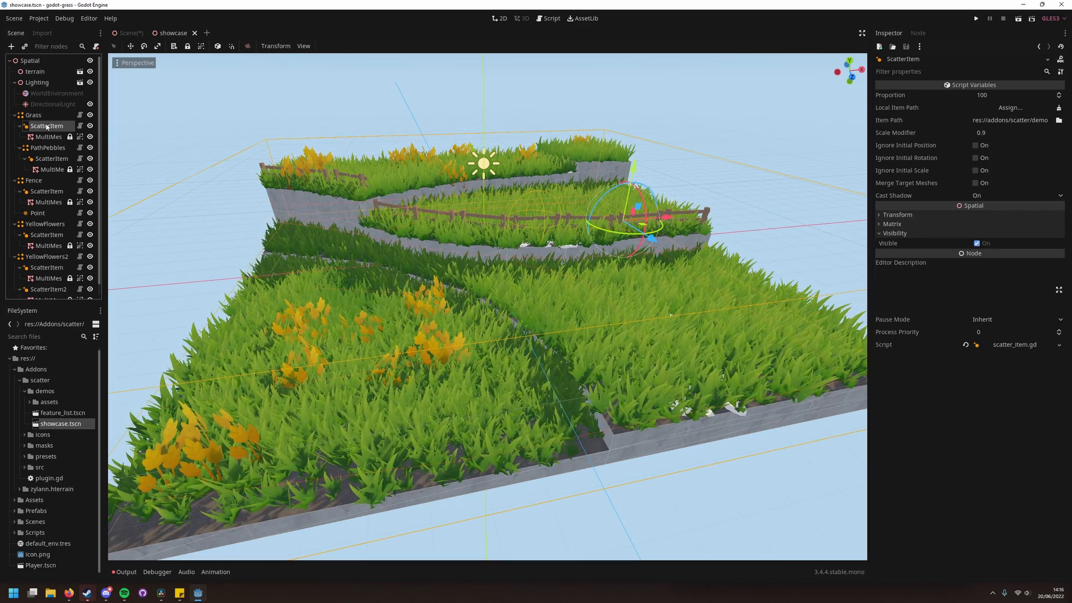
pyautogui.click(33, 115)
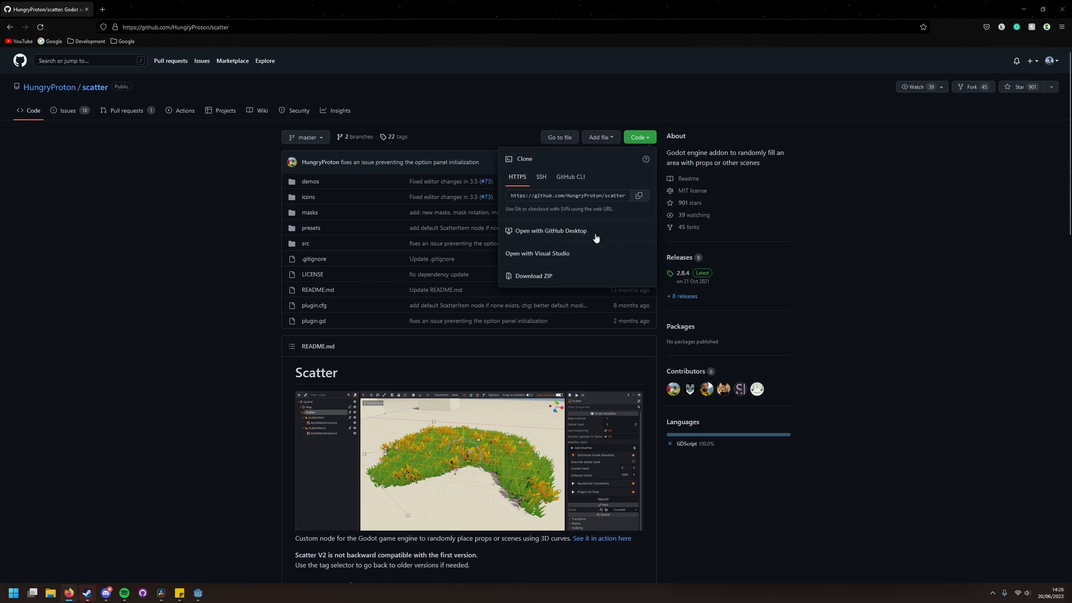
# Download the scatter ZIP and extract it into the godot-grass project's Addons folder.
pyautogui.click(534, 276)
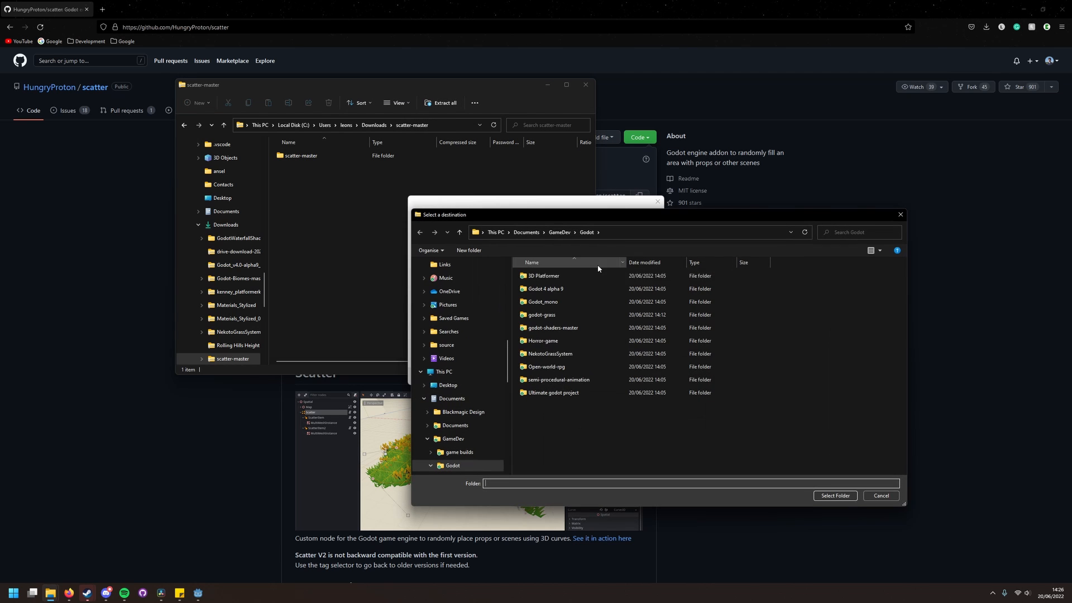
pyautogui.click(540, 315)
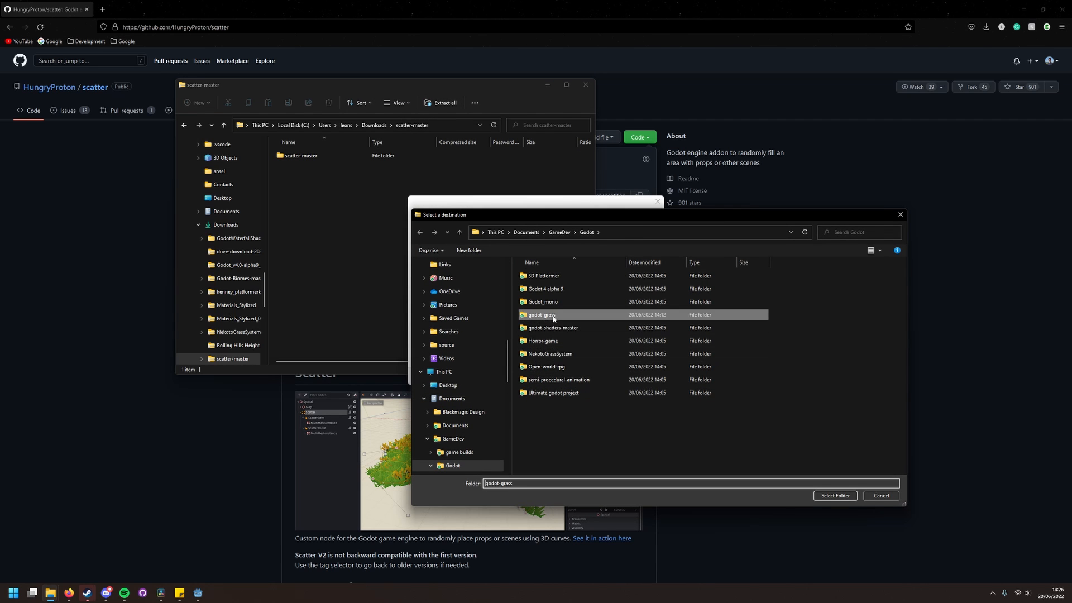
pyautogui.doubleClick(540, 315)
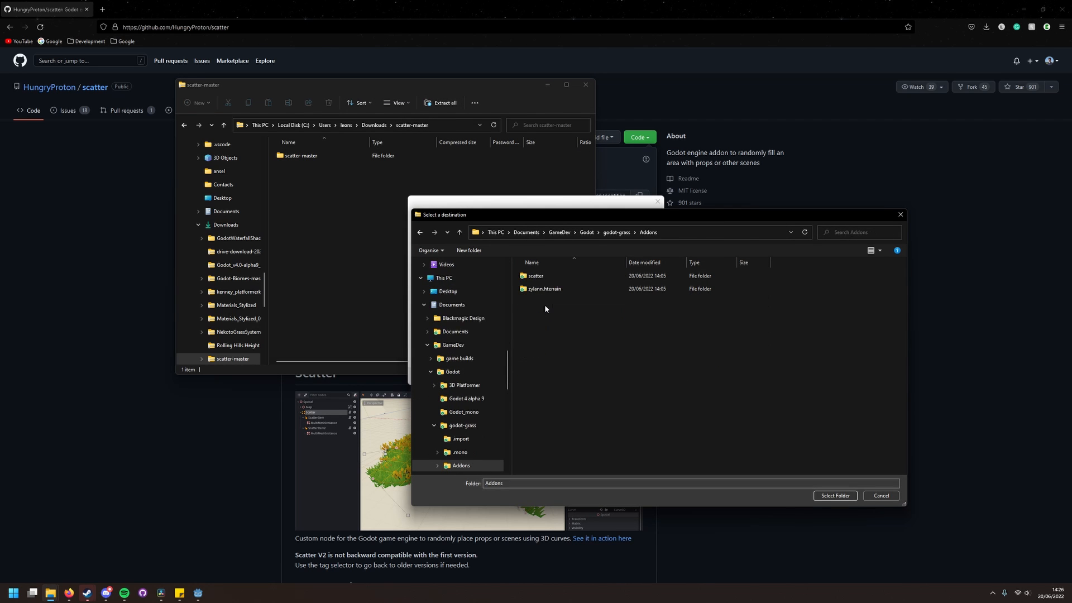
pyautogui.click(834, 495)
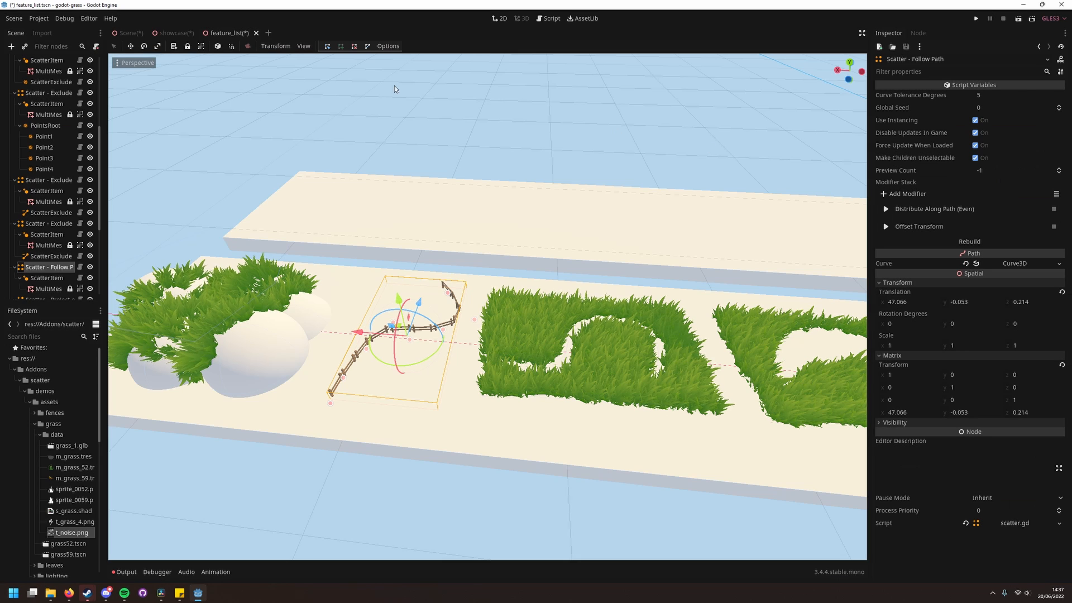
# Add a Scatter node to the CSGBox scene and expand the Assets folder.
pyautogui.click(38, 18)
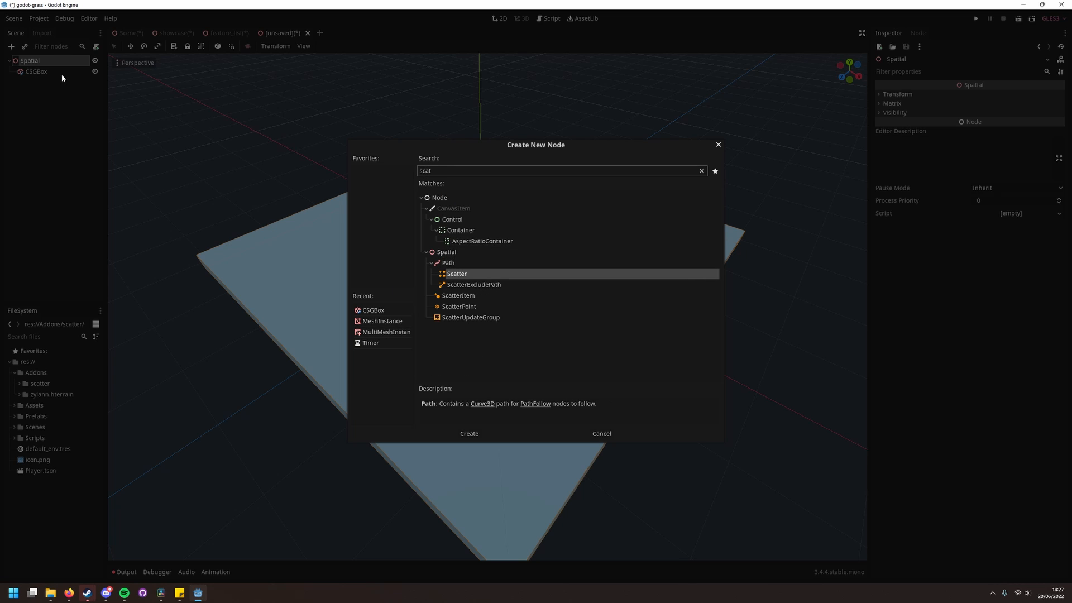
pyautogui.click(468, 433)
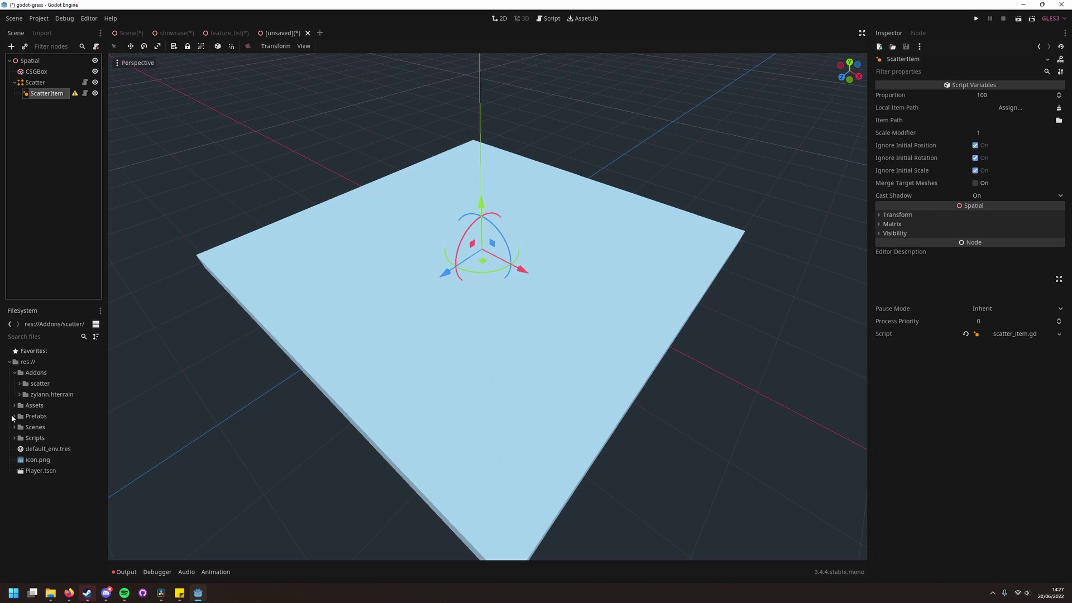
pyautogui.click(15, 404)
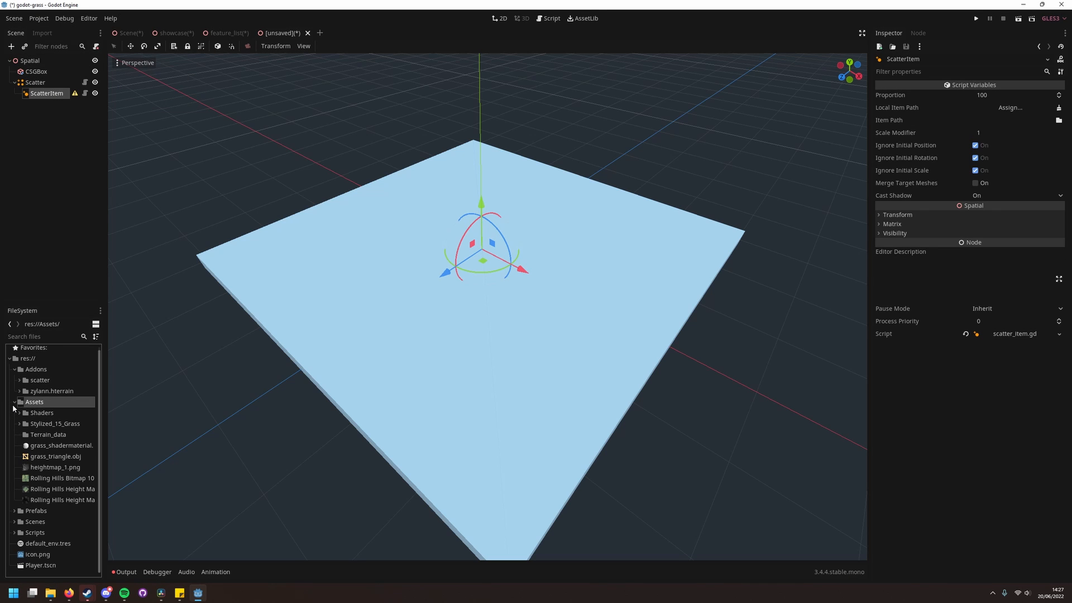
# Point the ScatterItem at a scene node, then give Scatter the Distribute Inside (Random) and Randomize Transforms modifiers.
pyautogui.click(1009, 107)
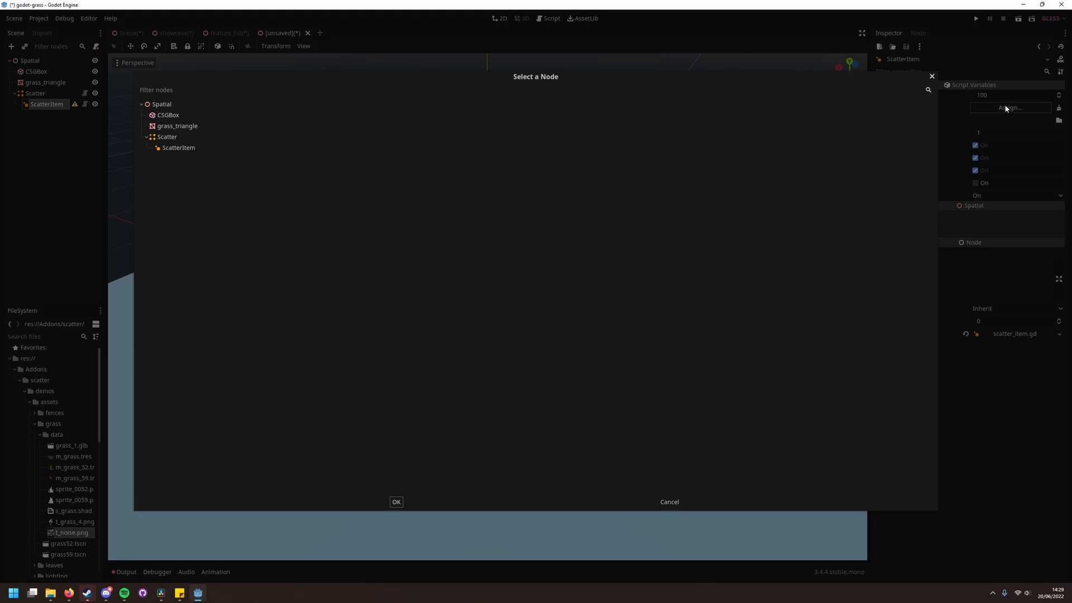
pyautogui.click(395, 501)
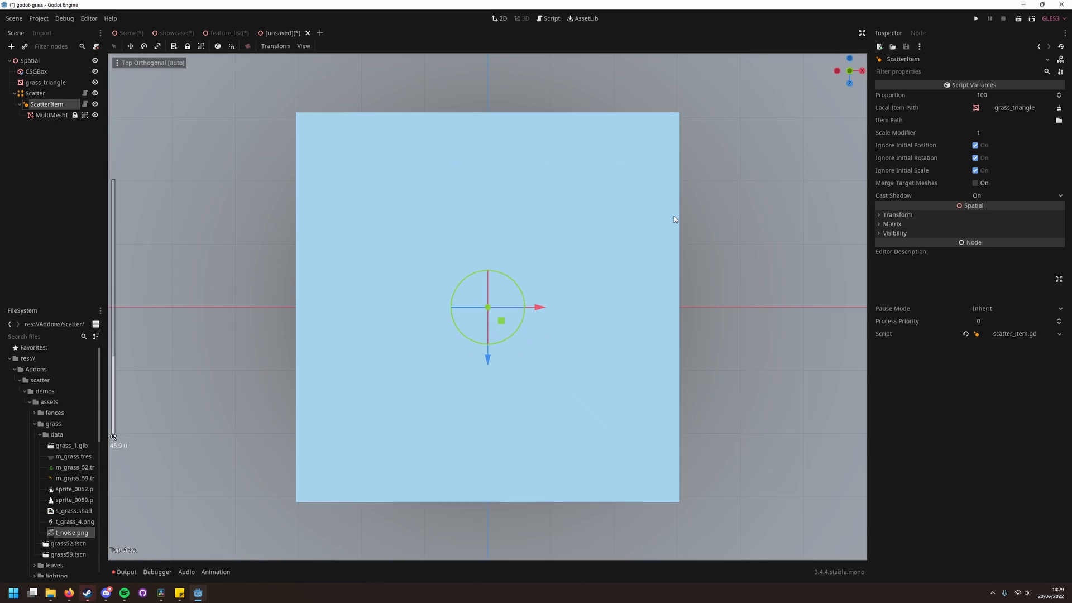
pyautogui.click(35, 92)
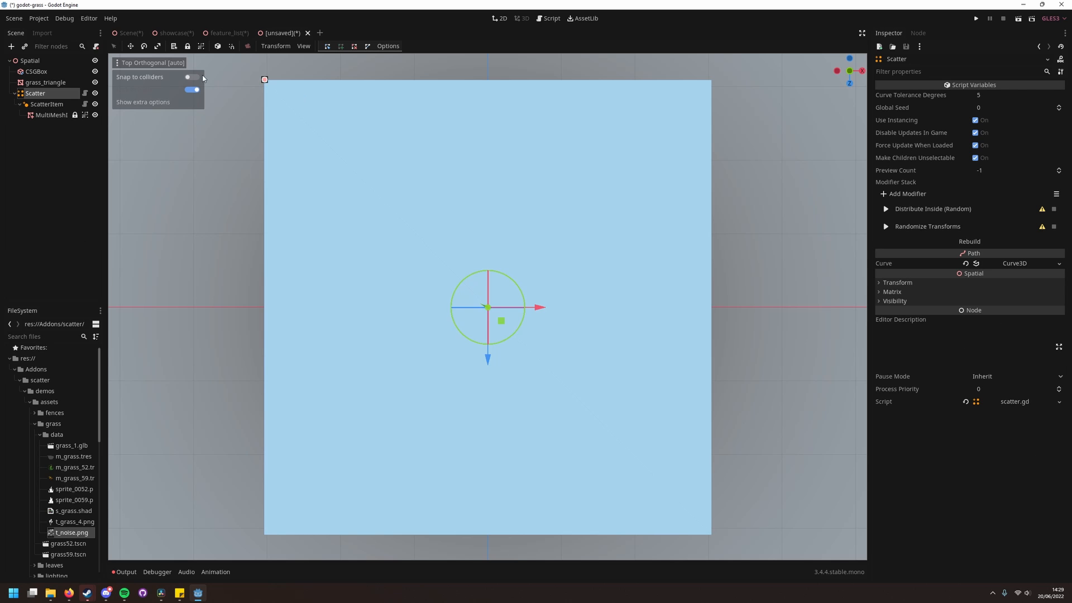
pyautogui.click(969, 242)
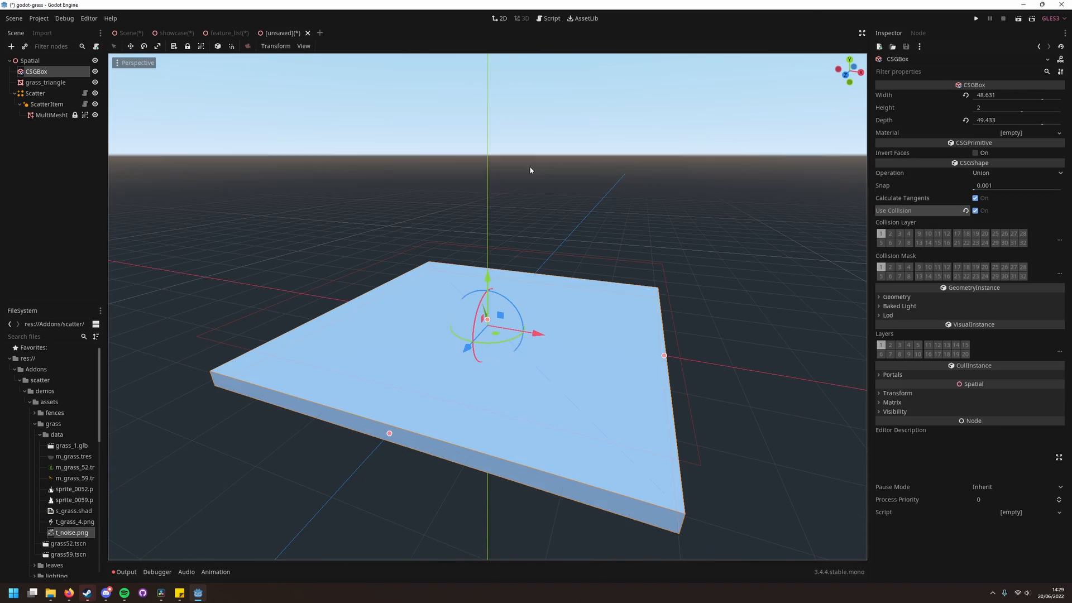
# Add a Project On Floor modifier and set the ScatterItem's Scale Modifier to 0.15.
pyautogui.click(34, 93)
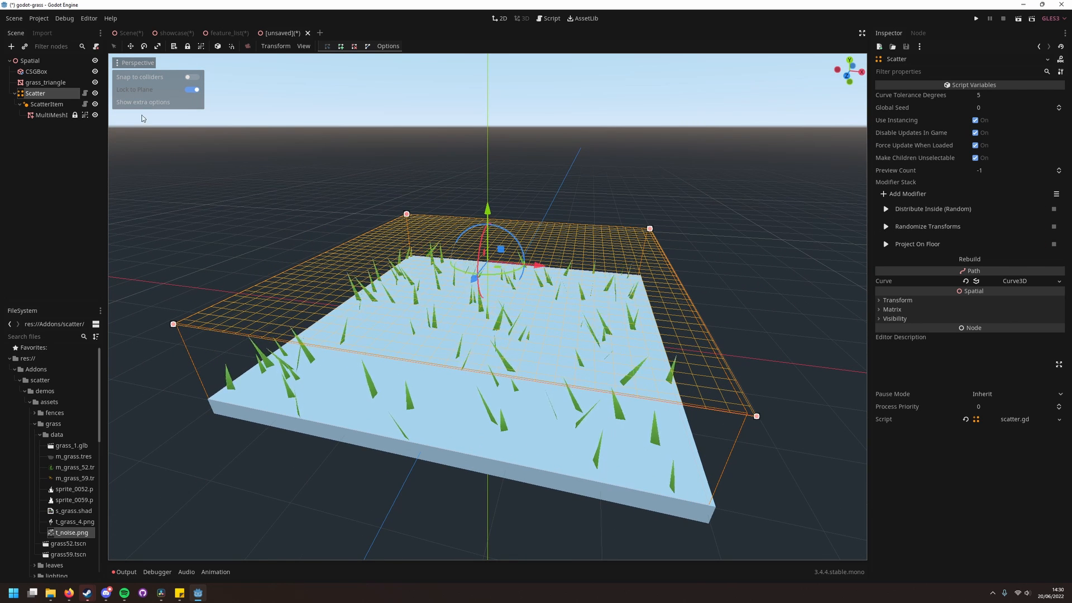
pyautogui.click(47, 102)
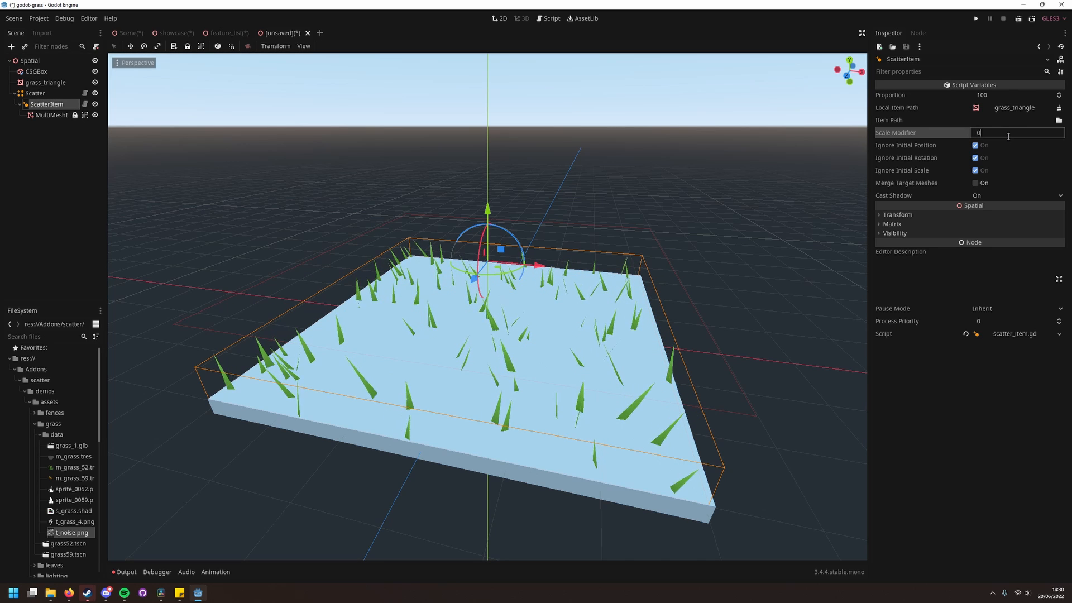
pyautogui.write('0.15')
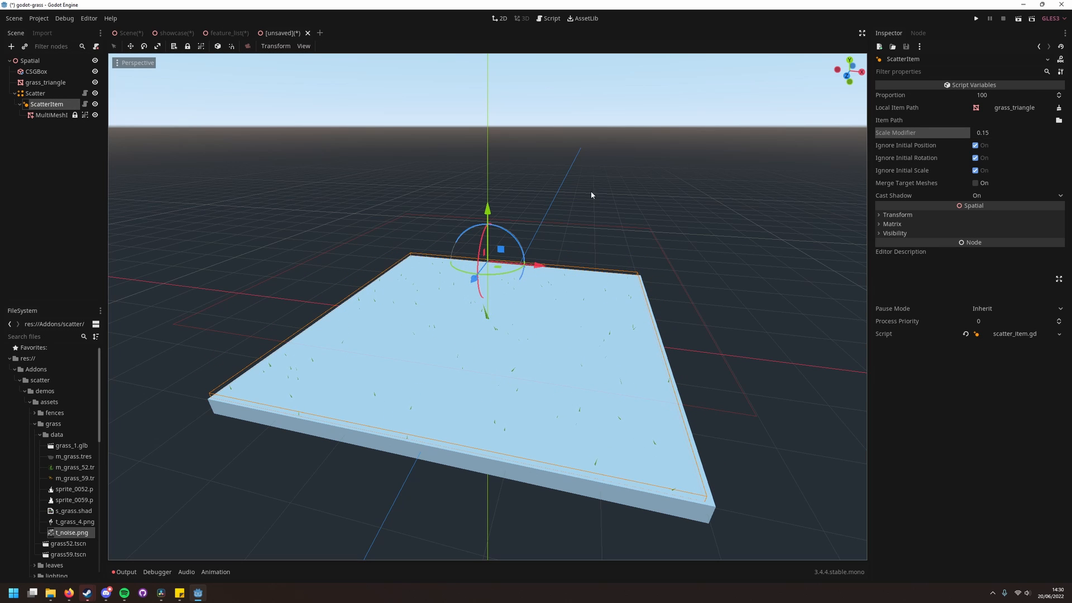
# Set the grass shader's Wind Strength to 5 and lower the Wind Speed to 0.13.
pyautogui.click(44, 81)
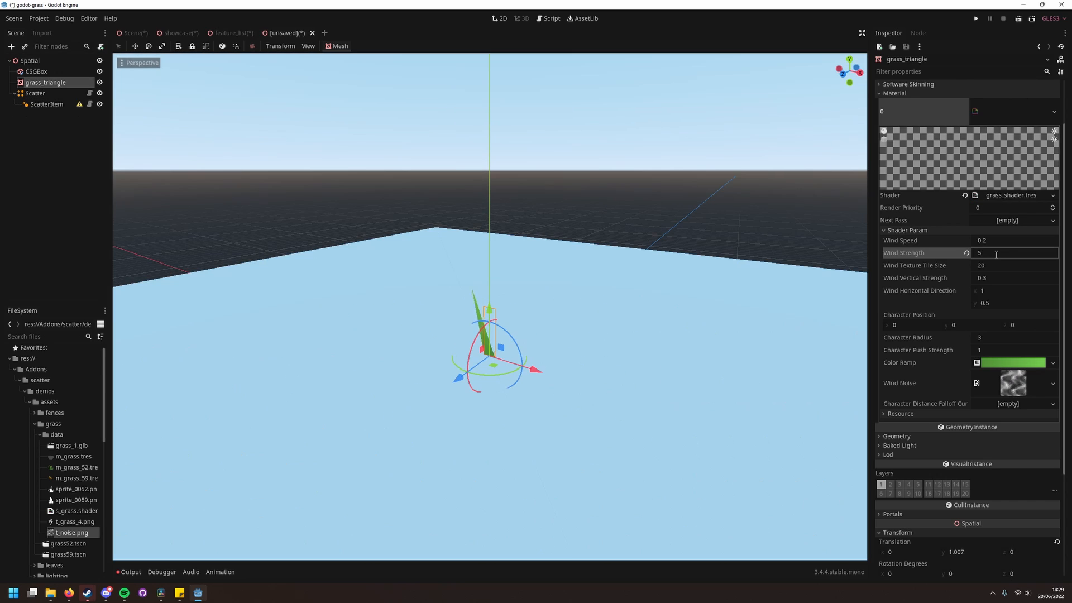
pyautogui.click(1011, 240)
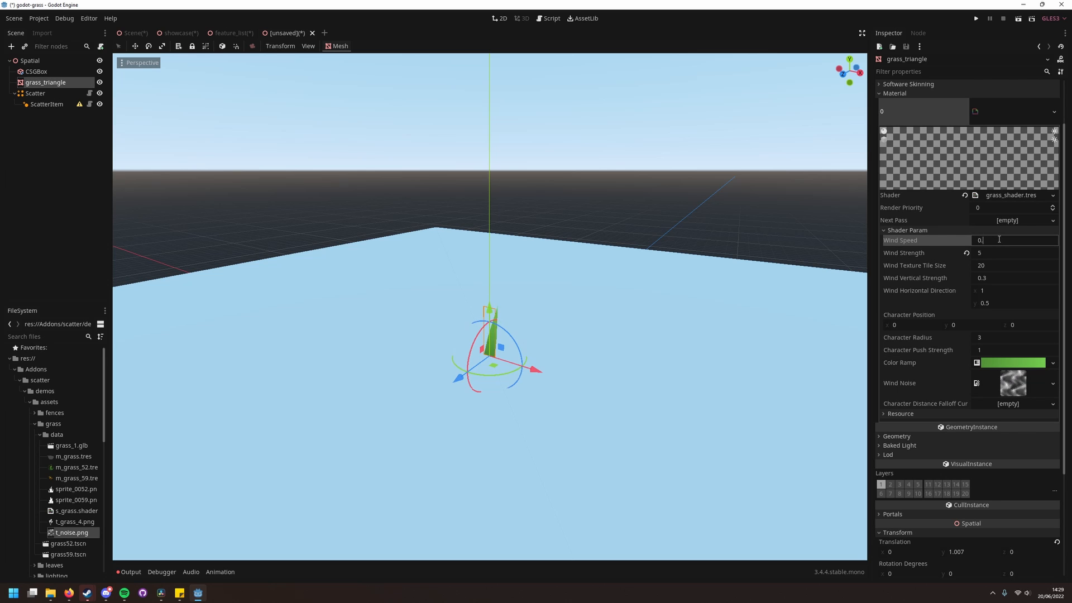
pyautogui.write('0.13')
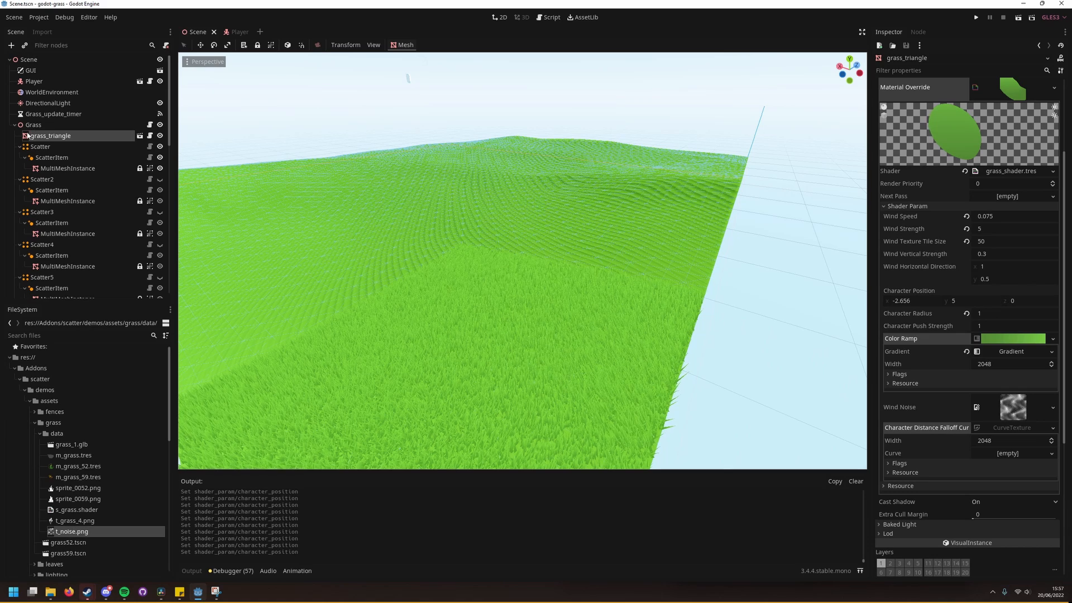
# Set the grass Character Path to CharacterRoot and tint its Color Ramp red-orange.
pyautogui.click(550, 17)
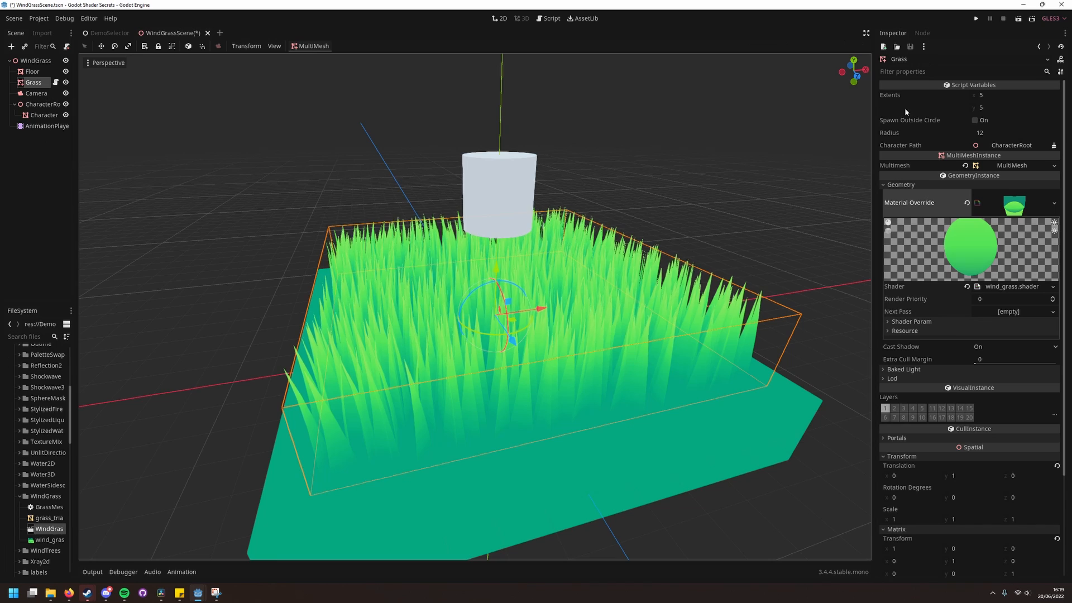
pyautogui.click(1052, 145)
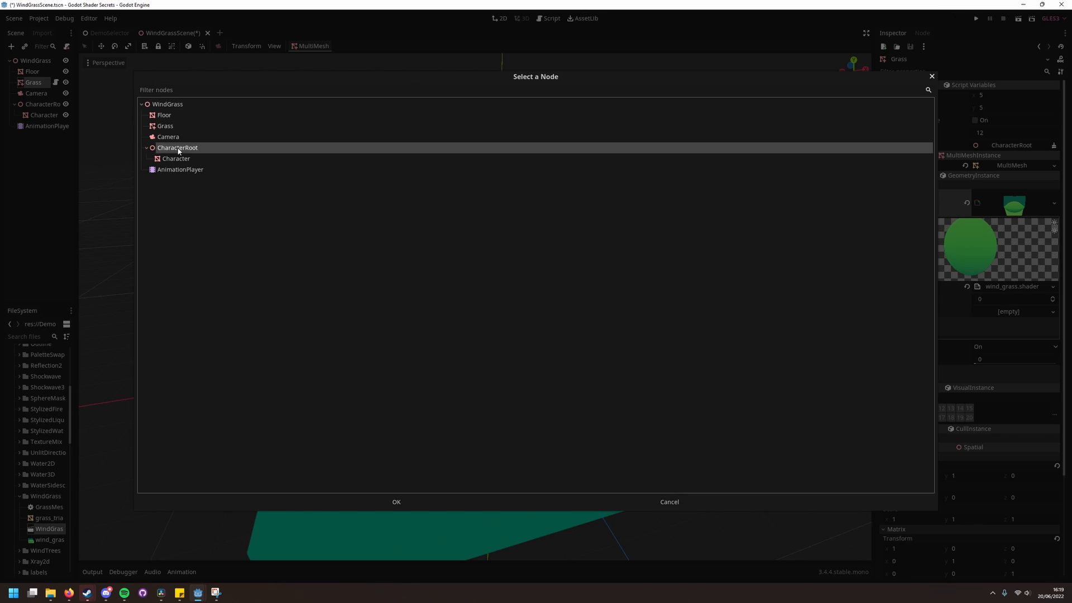
pyautogui.click(395, 501)
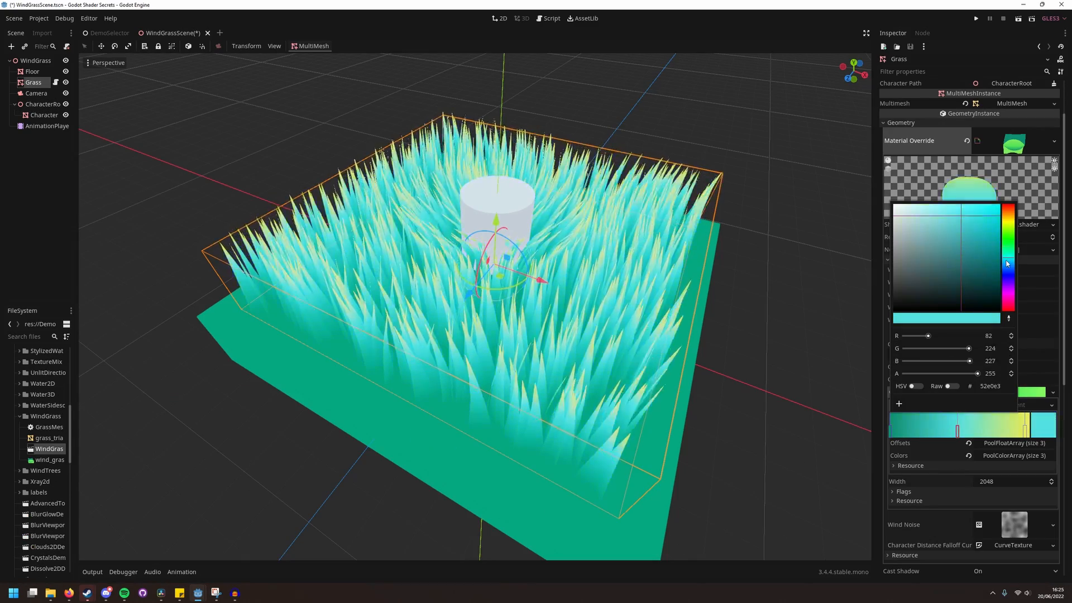
pyautogui.click(1016, 209)
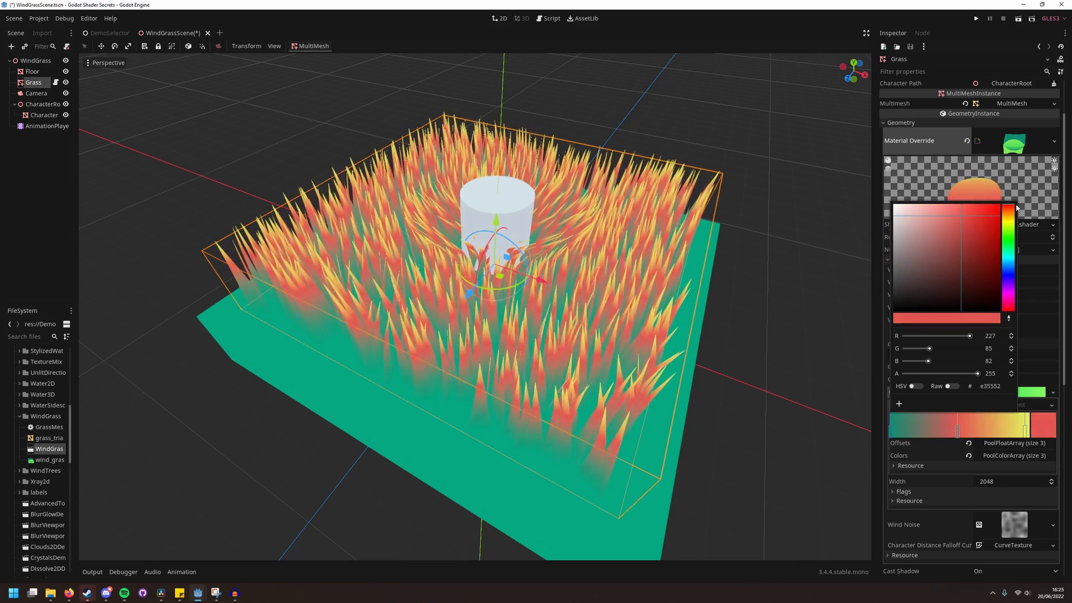
pyautogui.click(1010, 292)
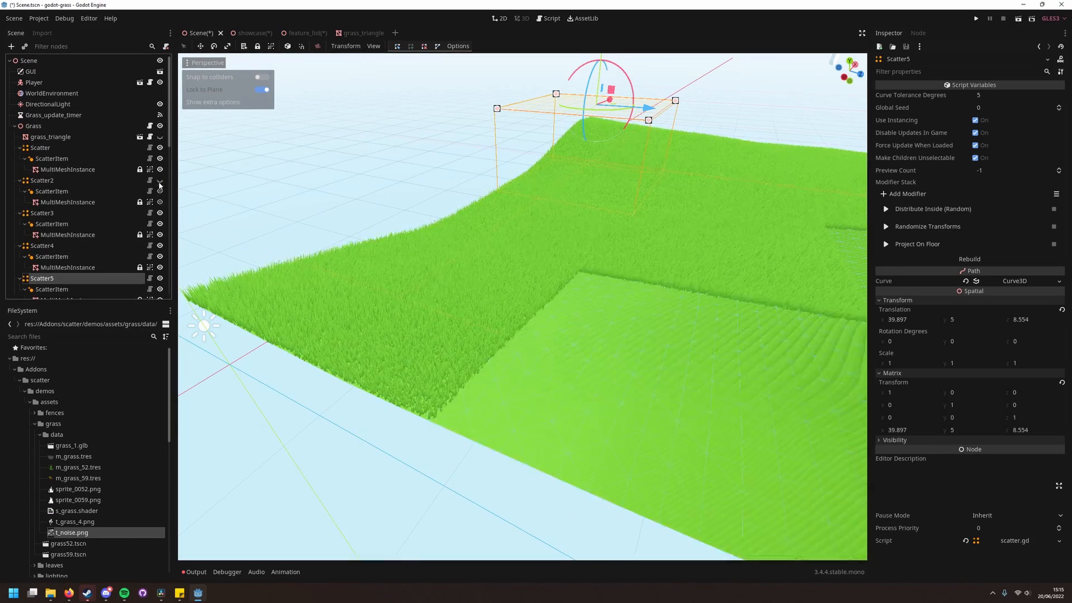
# Position the duplicated Scatter5 node over its terrain chunk at translation 39.897, 5, 8.554.
pyautogui.click(160, 212)
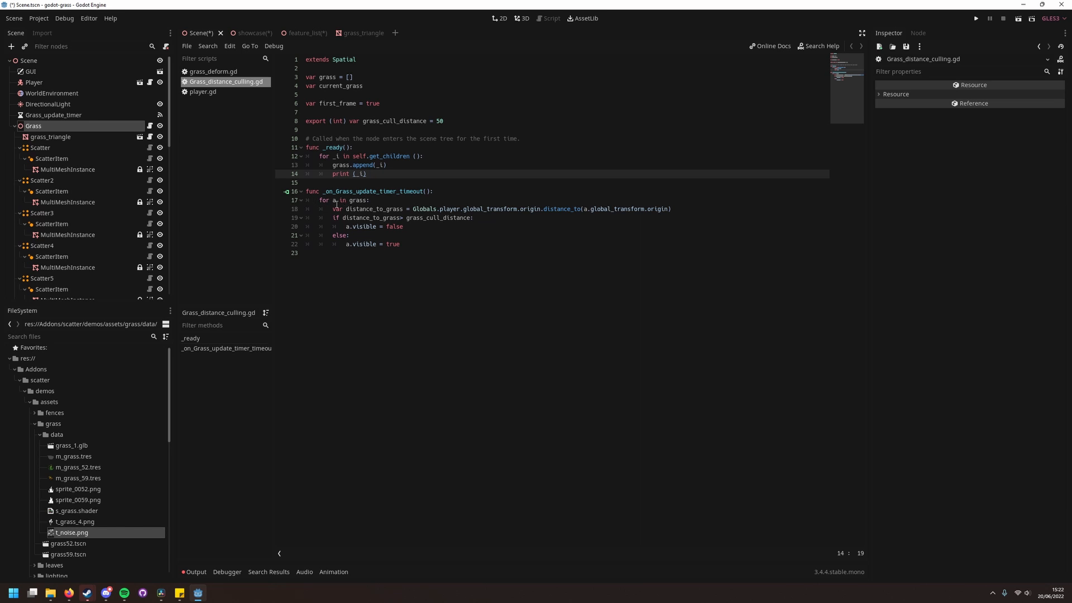
# Review the distance calculation and visibility toggle lines in Grass_distance_culling.gd, then run the game.
pyautogui.click(402, 208)
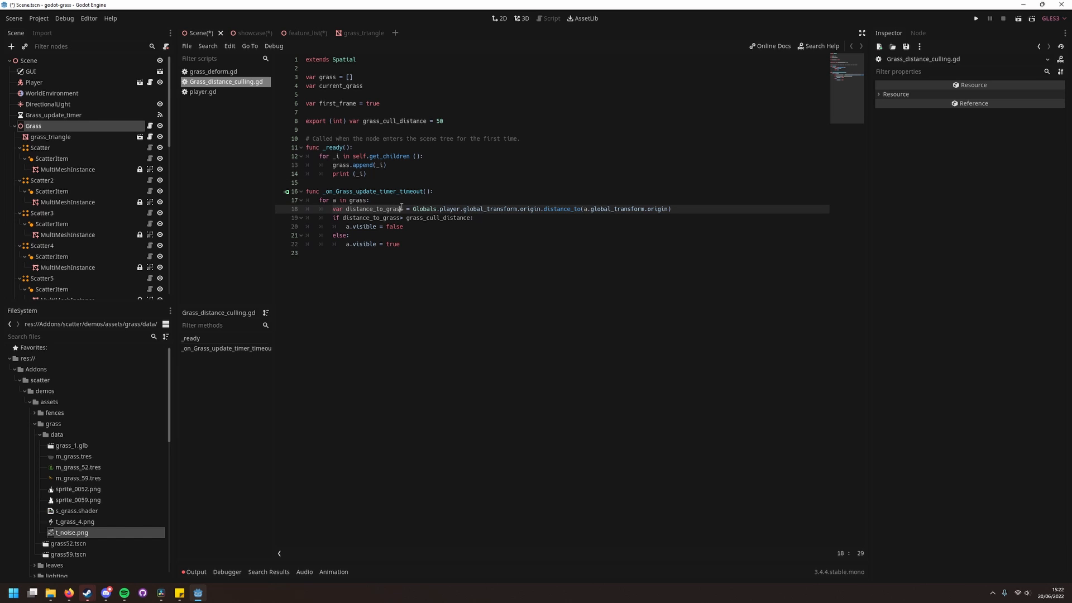
pyautogui.click(670, 209)
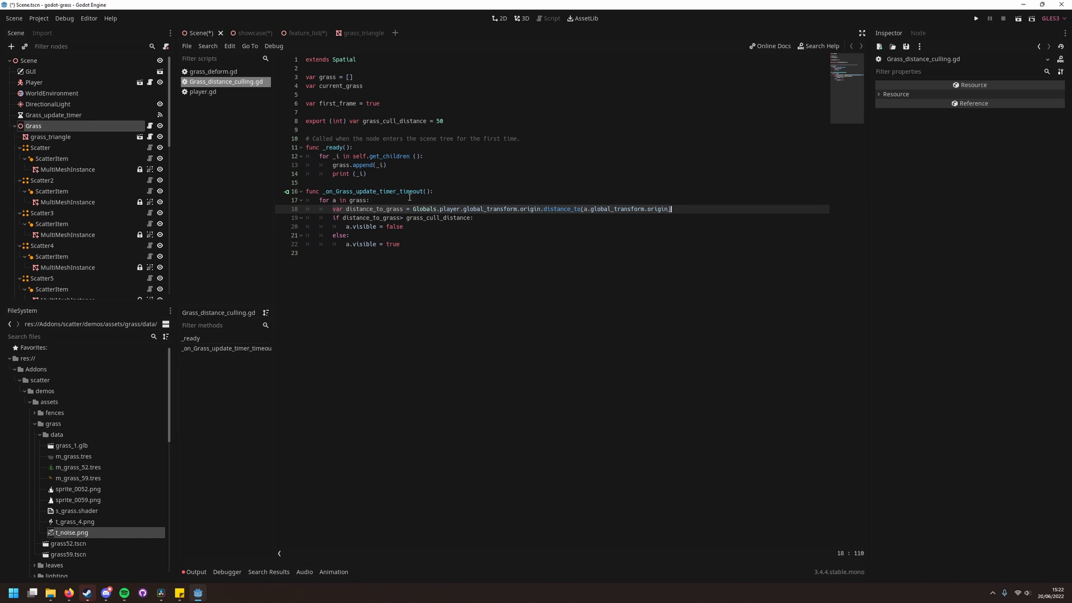
pyautogui.click(454, 252)
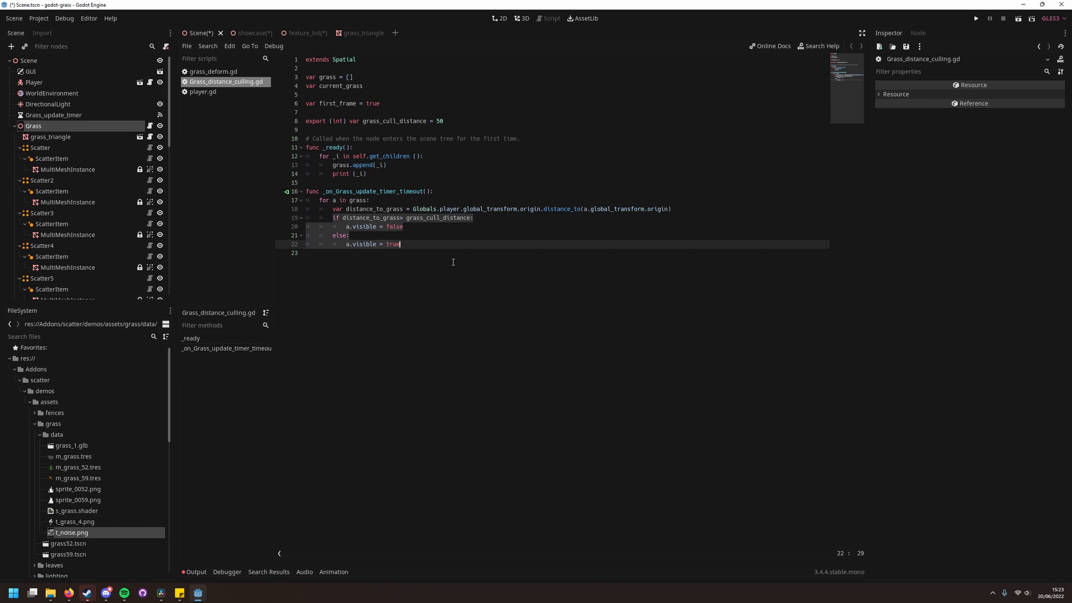
pyautogui.click(979, 19)
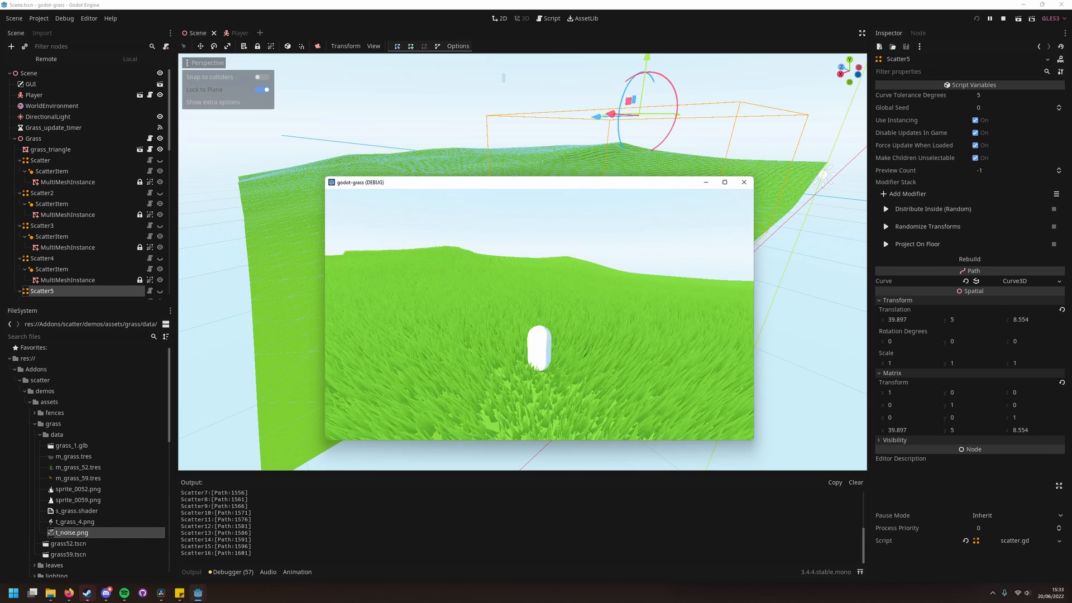